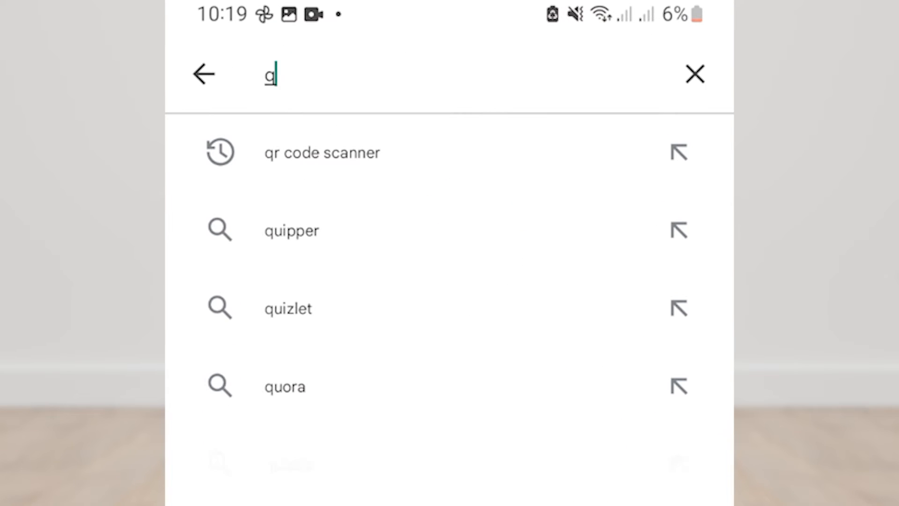
Search 'qr code' and start installing QR Code Scanner & Scanner App
{"action": "type", "text": "qr code"}
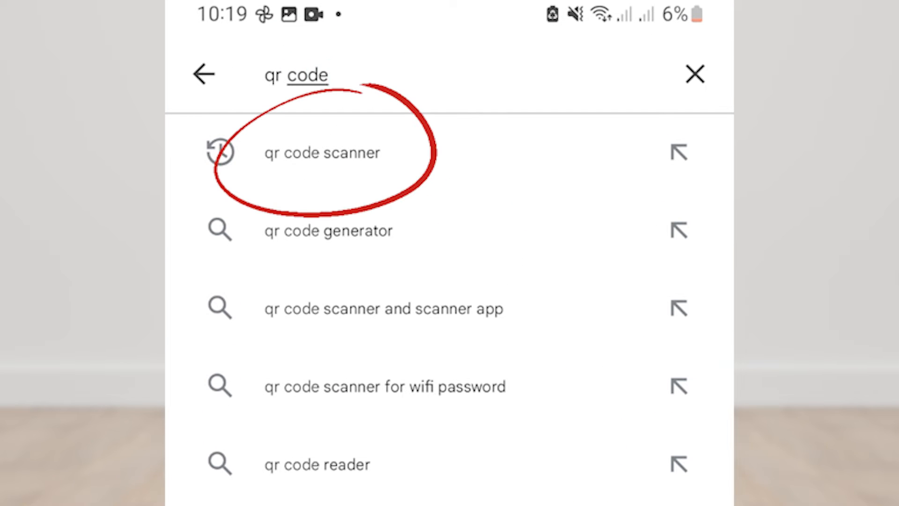
{"action": "left_click", "coordinate": [321, 152]}
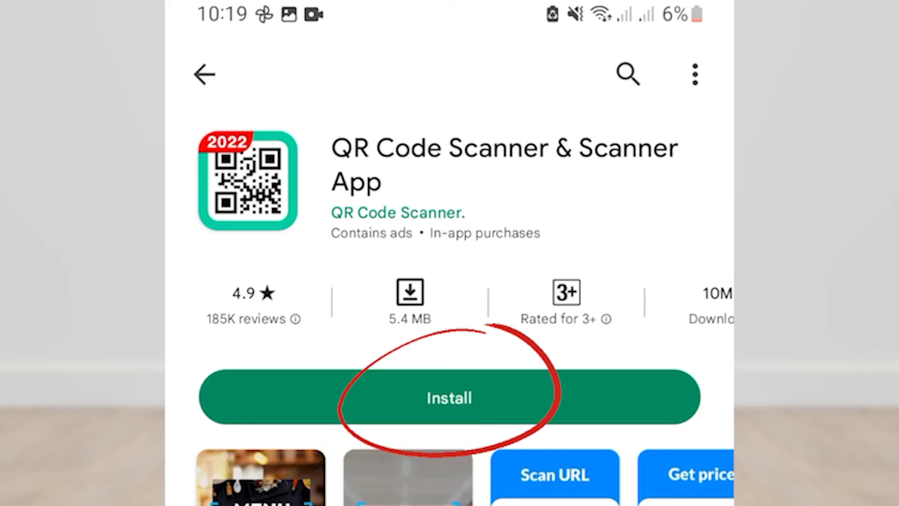
{"action": "left_click", "coordinate": [449, 397]}
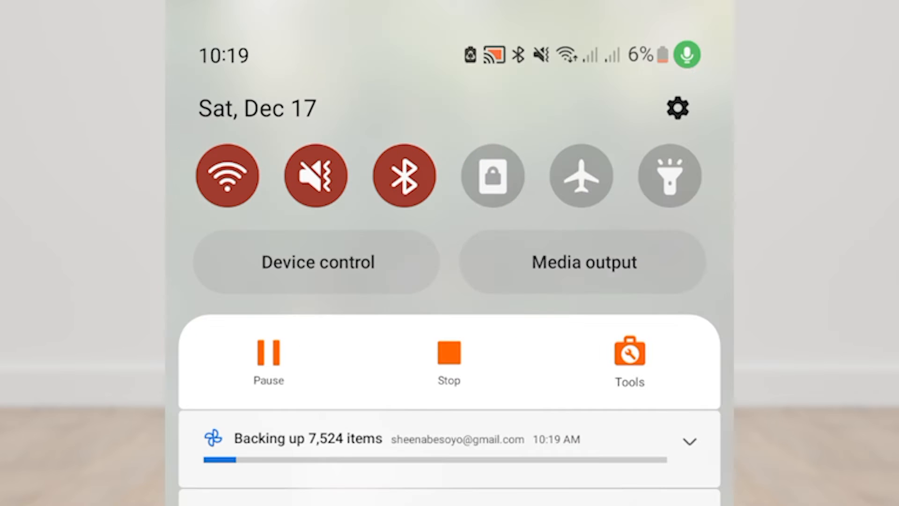
Show the connected Wi-Fi network's shareable QR code from its settings
{"action": "left_click", "coordinate": [227, 175]}
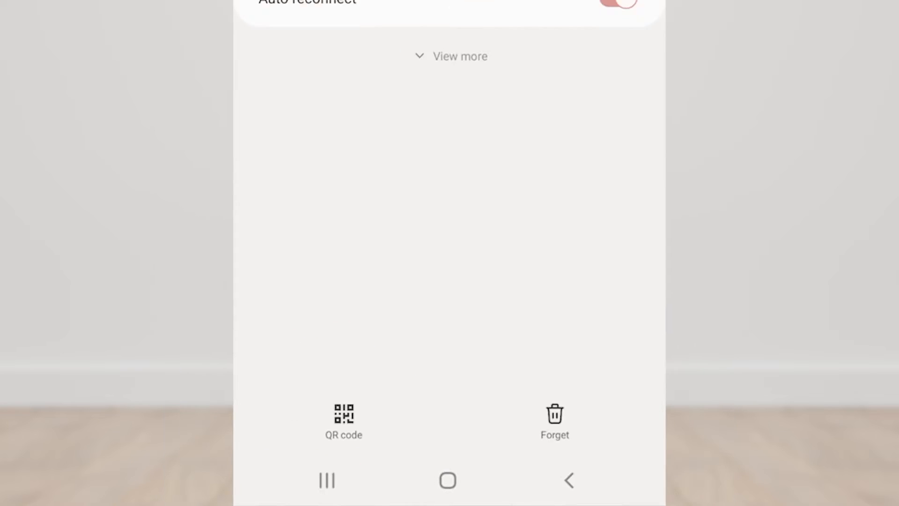
{"action": "left_click", "coordinate": [342, 421]}
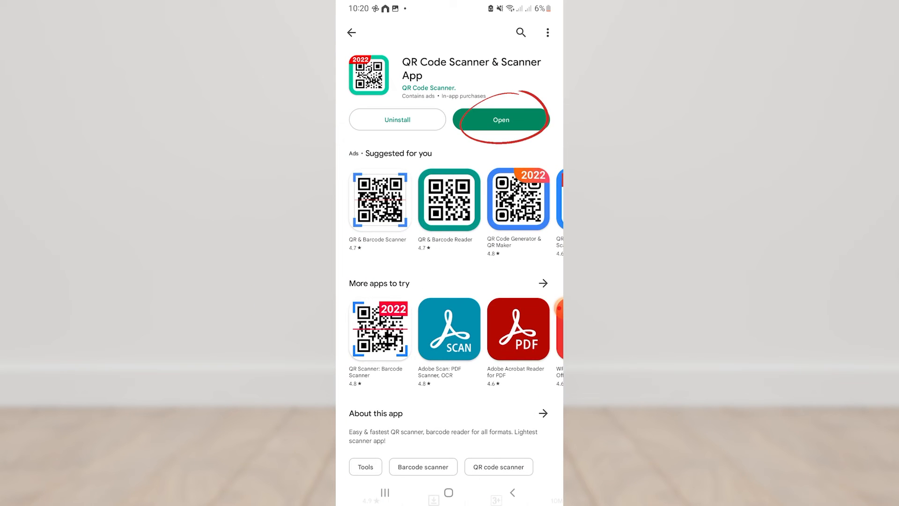
Launch the scanner app and dismiss its start-up prompt to reach the Scan screen
{"action": "left_click", "coordinate": [500, 120]}
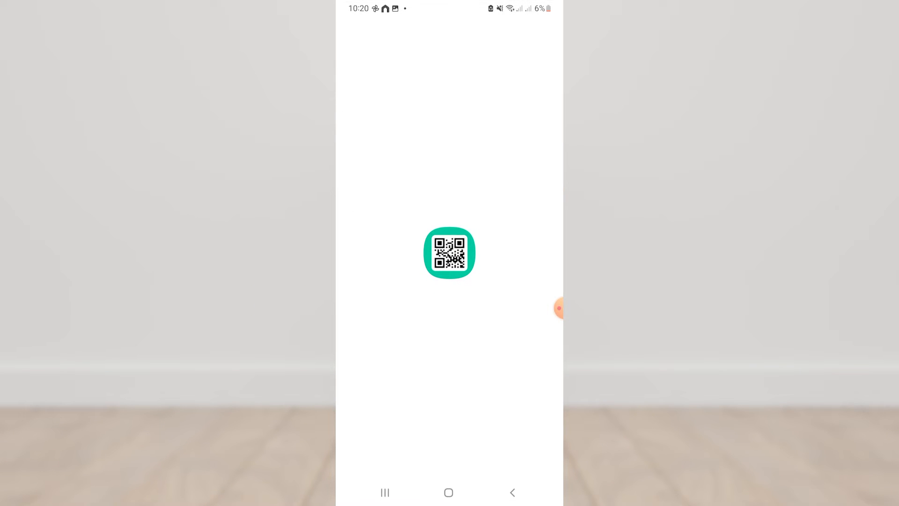
{"action": "left_click", "coordinate": [449, 252]}
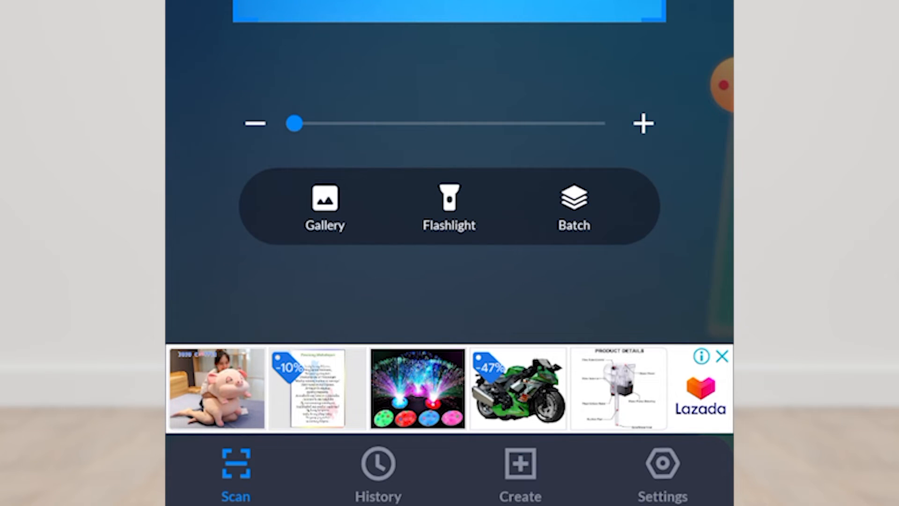
Scan the Wi-Fi QR code screenshot from the gallery to reveal the network details
{"action": "left_click", "coordinate": [326, 206]}
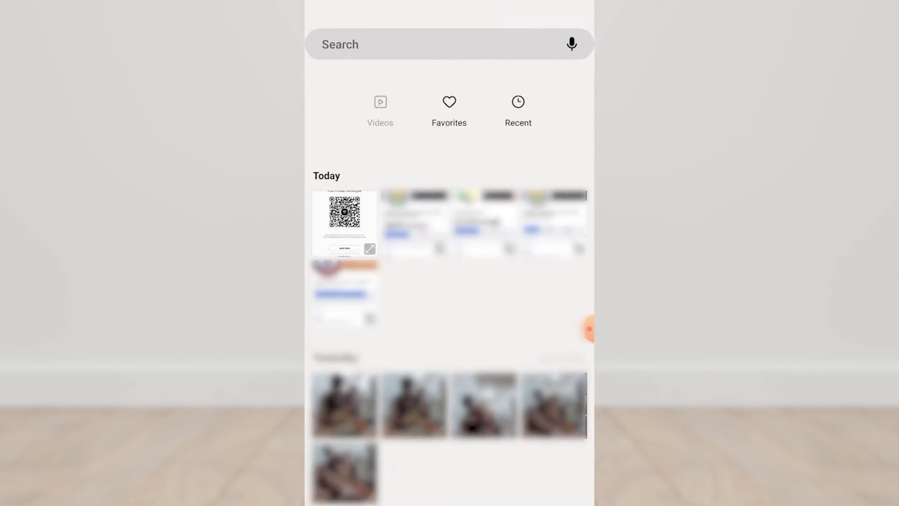
{"action": "left_click", "coordinate": [344, 221]}
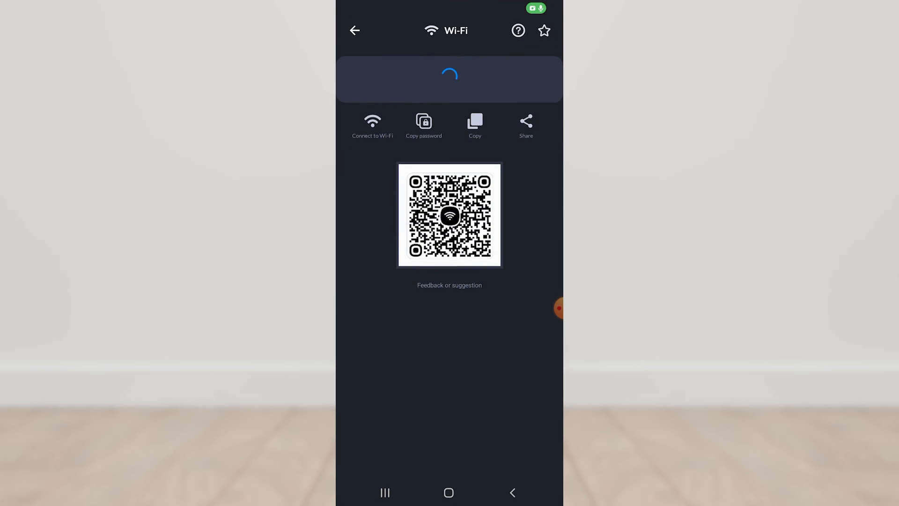